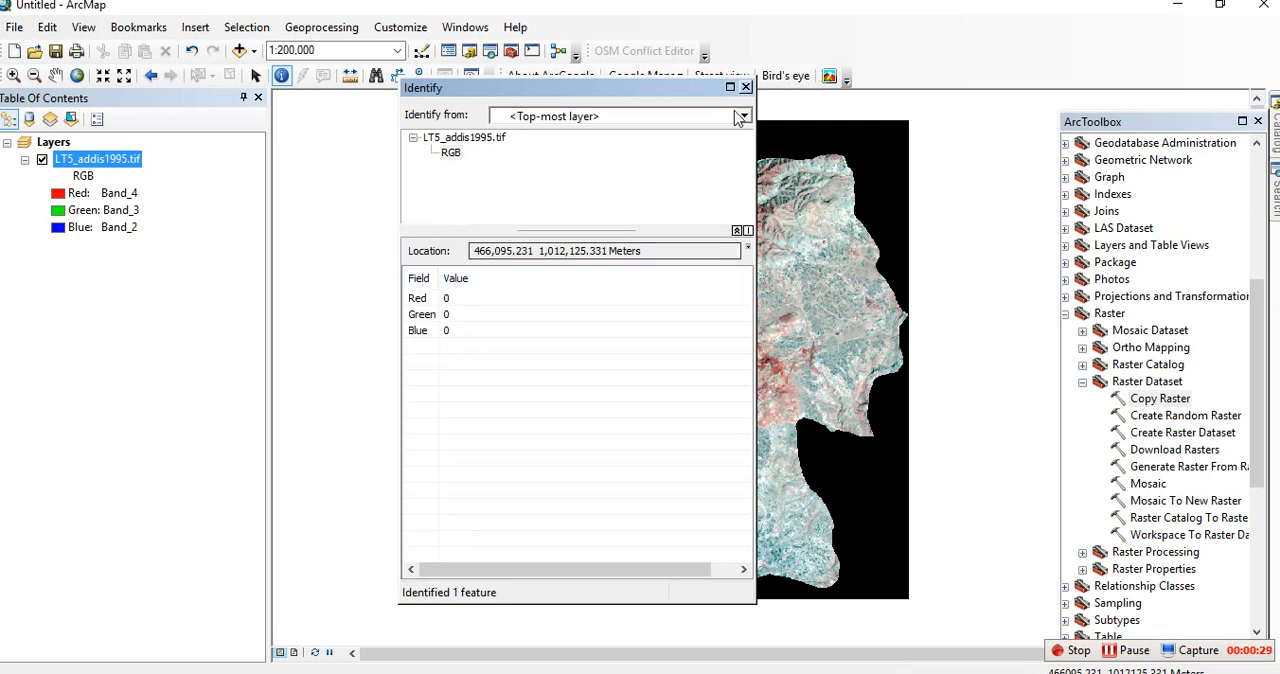
Dismiss the identify results and hide the black 0,0,0 background via Layer Properties
click(744, 86)
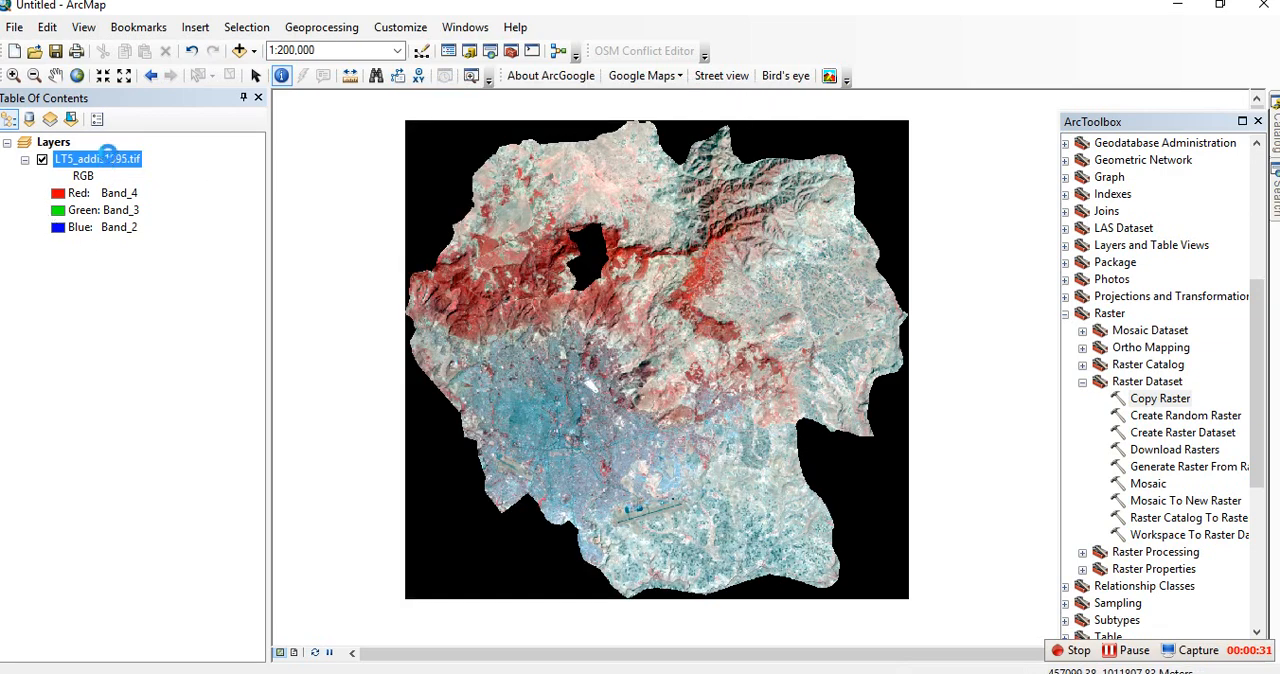
double_click(96, 158)
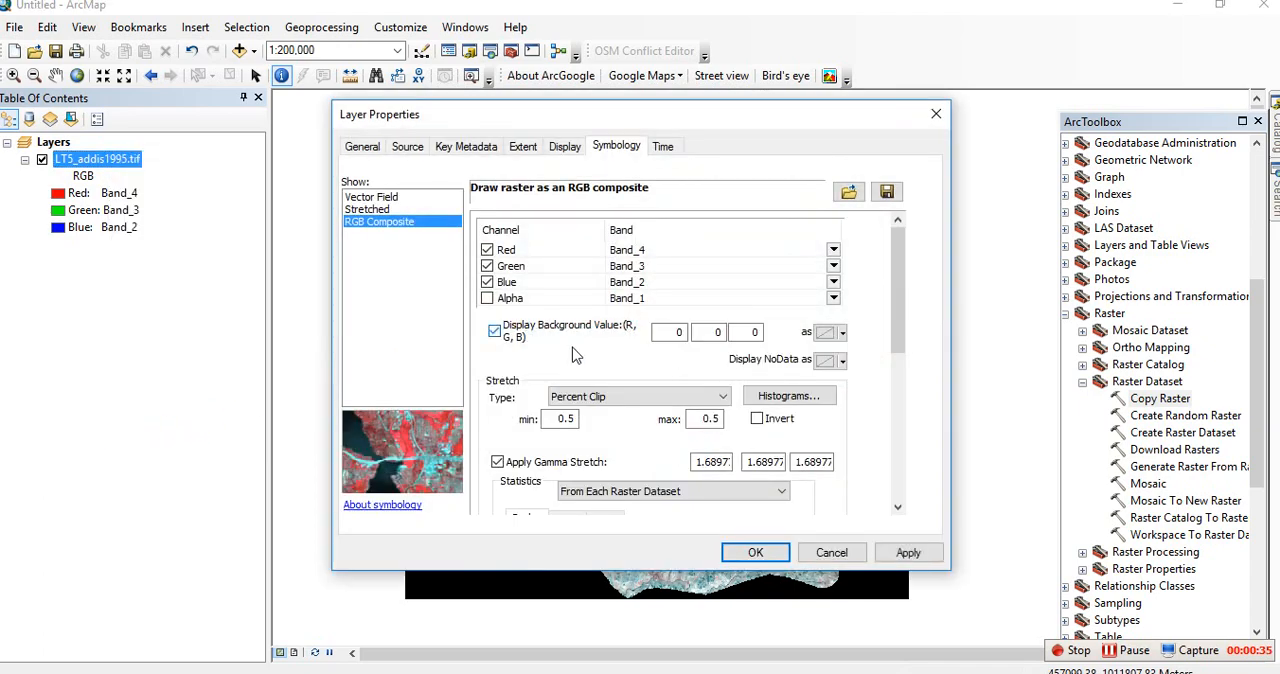
click(756, 552)
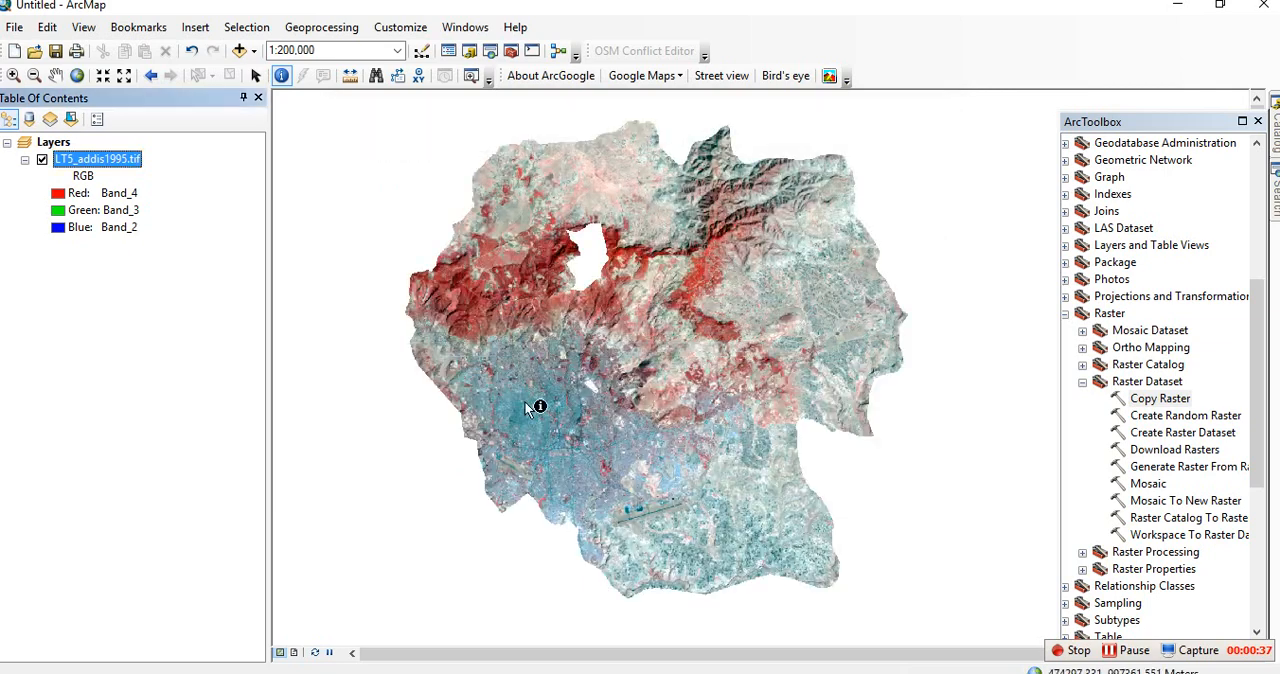
Review the Layers data frame properties, then show the black background again
right_click(52, 140)
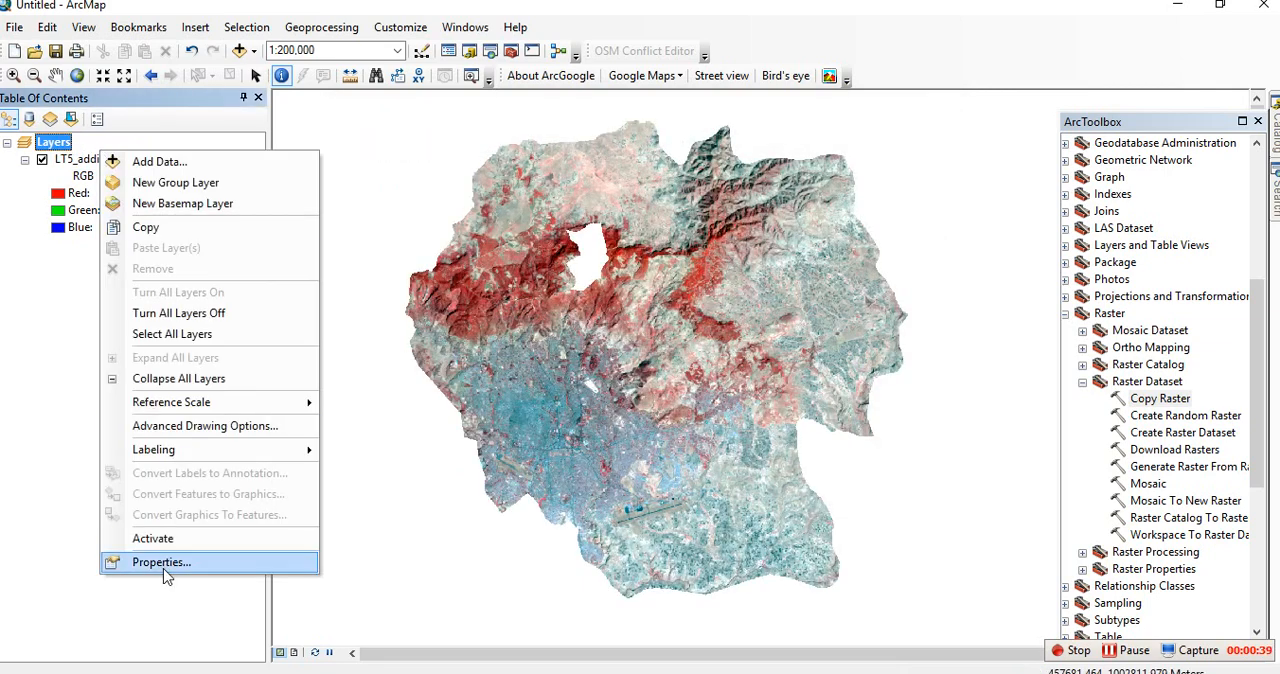
click(160, 560)
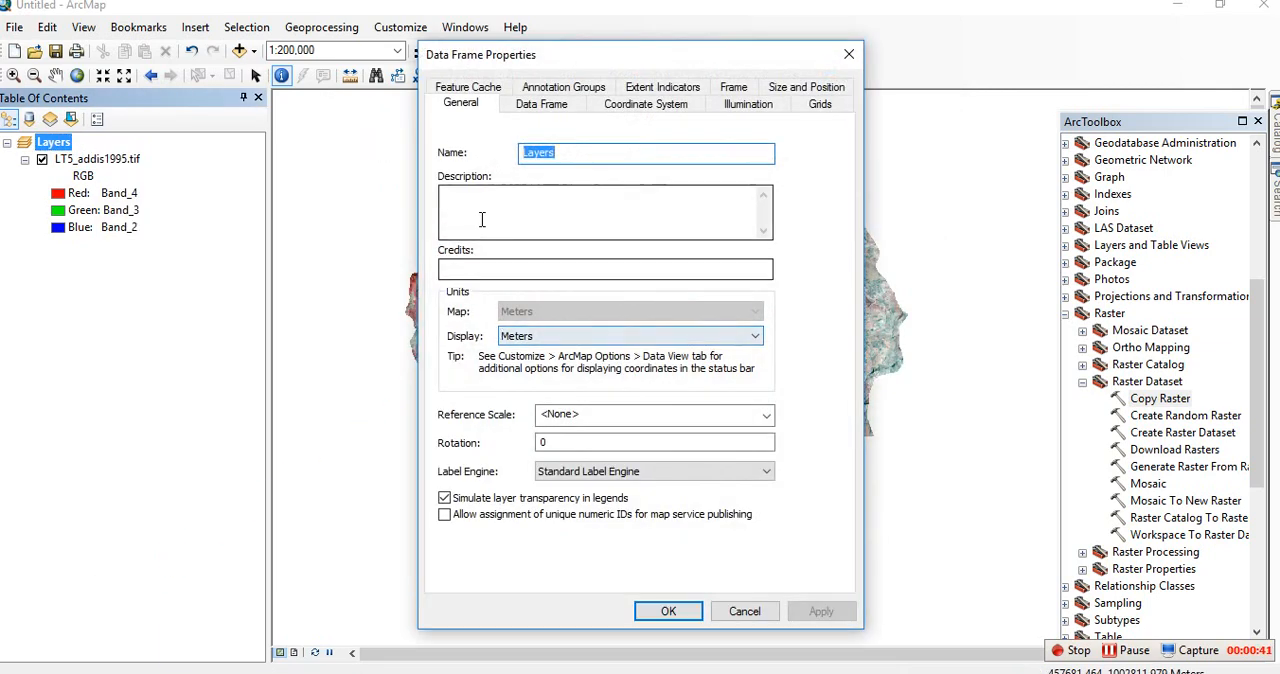
click(668, 612)
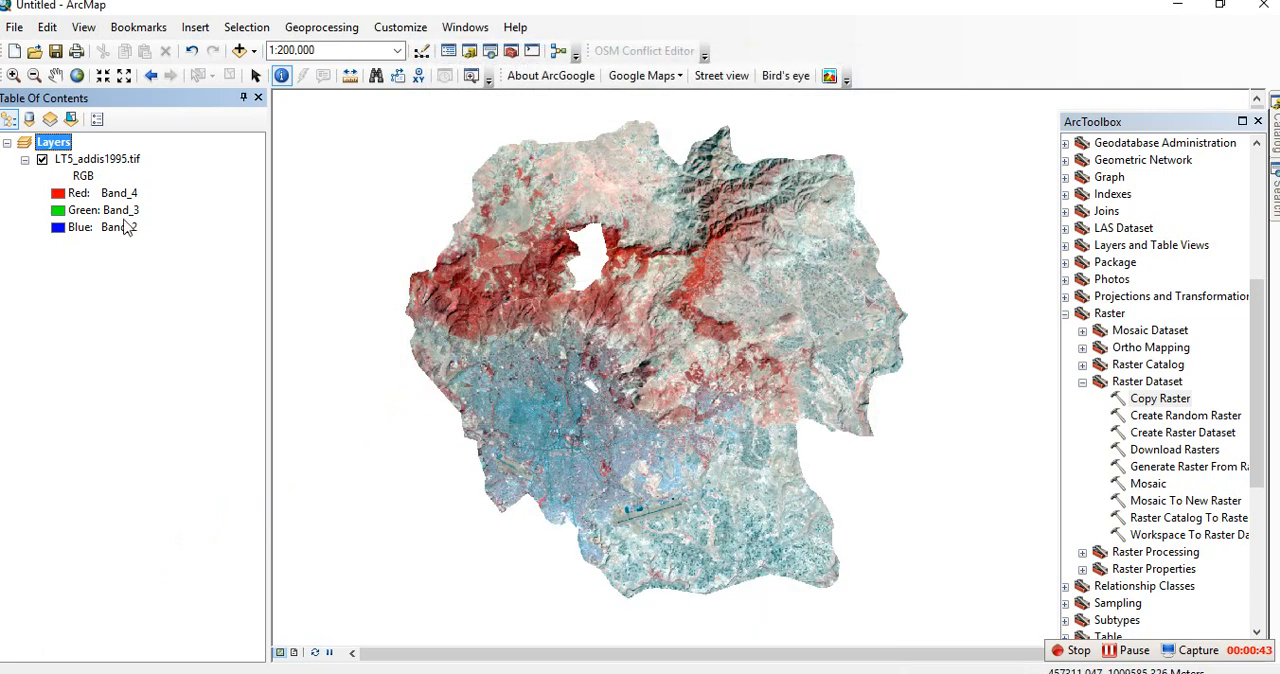
double_click(96, 158)
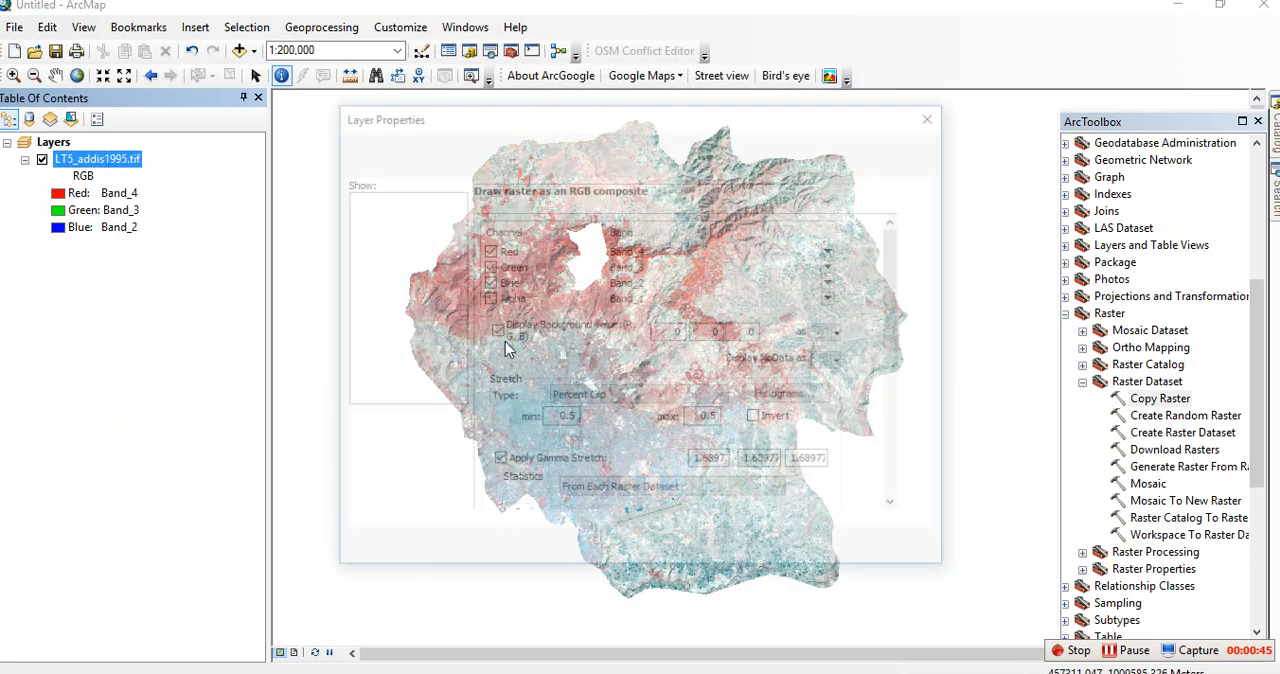
click(908, 552)
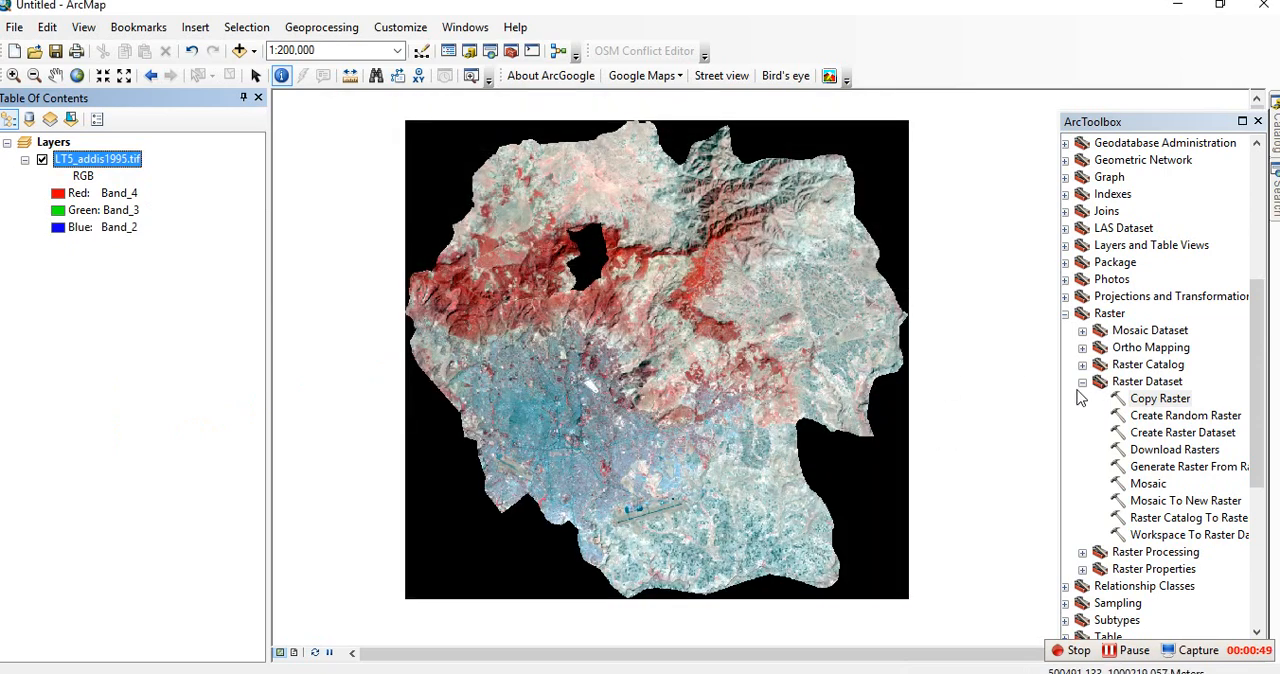
Reach Copy Raster under Data Management Tools > Raster > Raster Dataset in ArcToolbox
click(1082, 312)
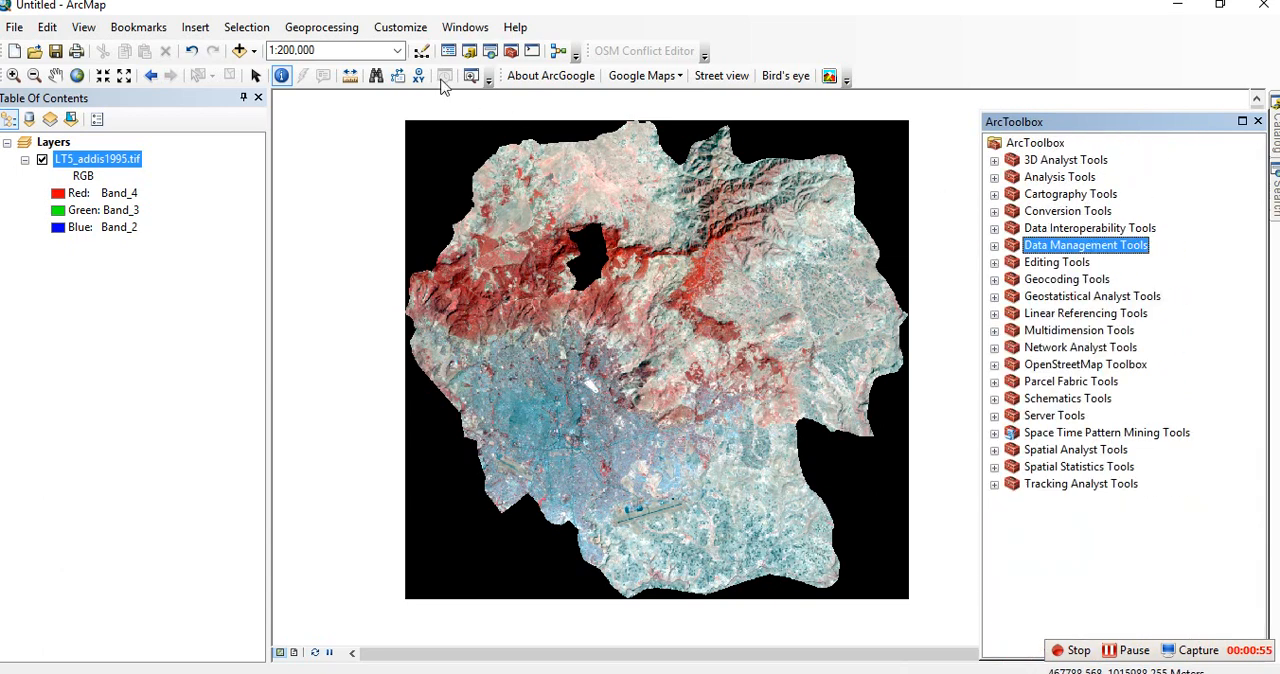
click(320, 28)
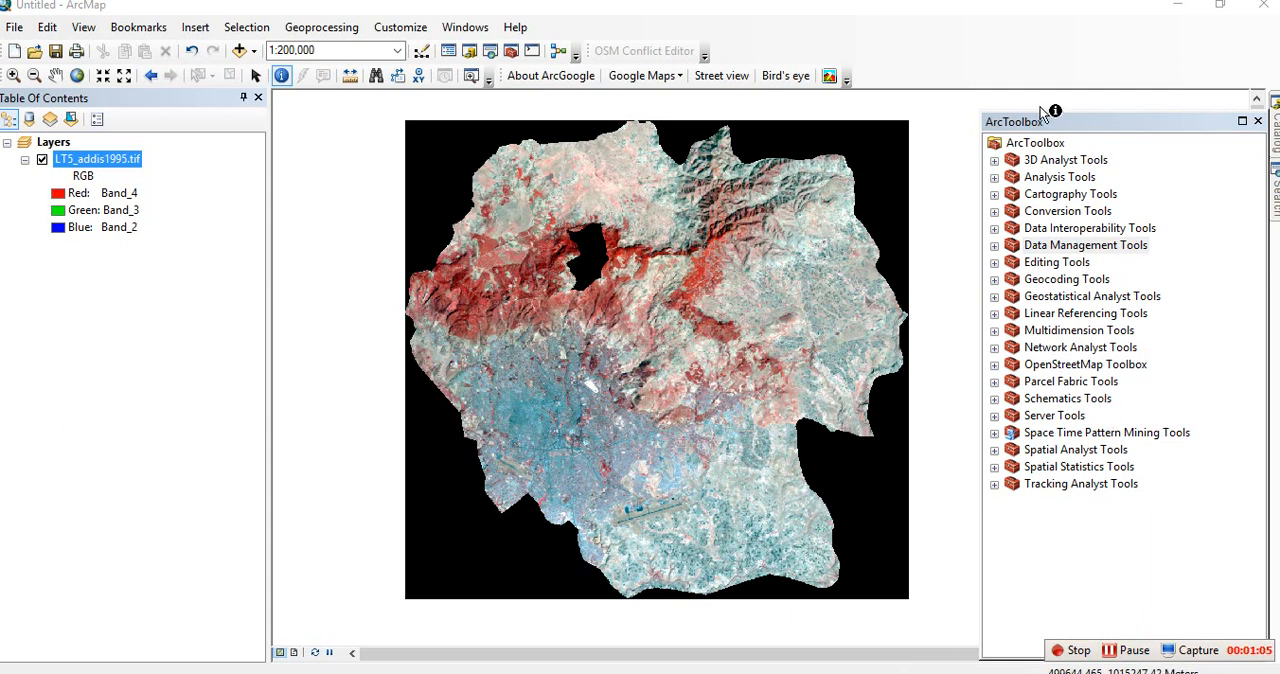
mouse_move(996, 248)
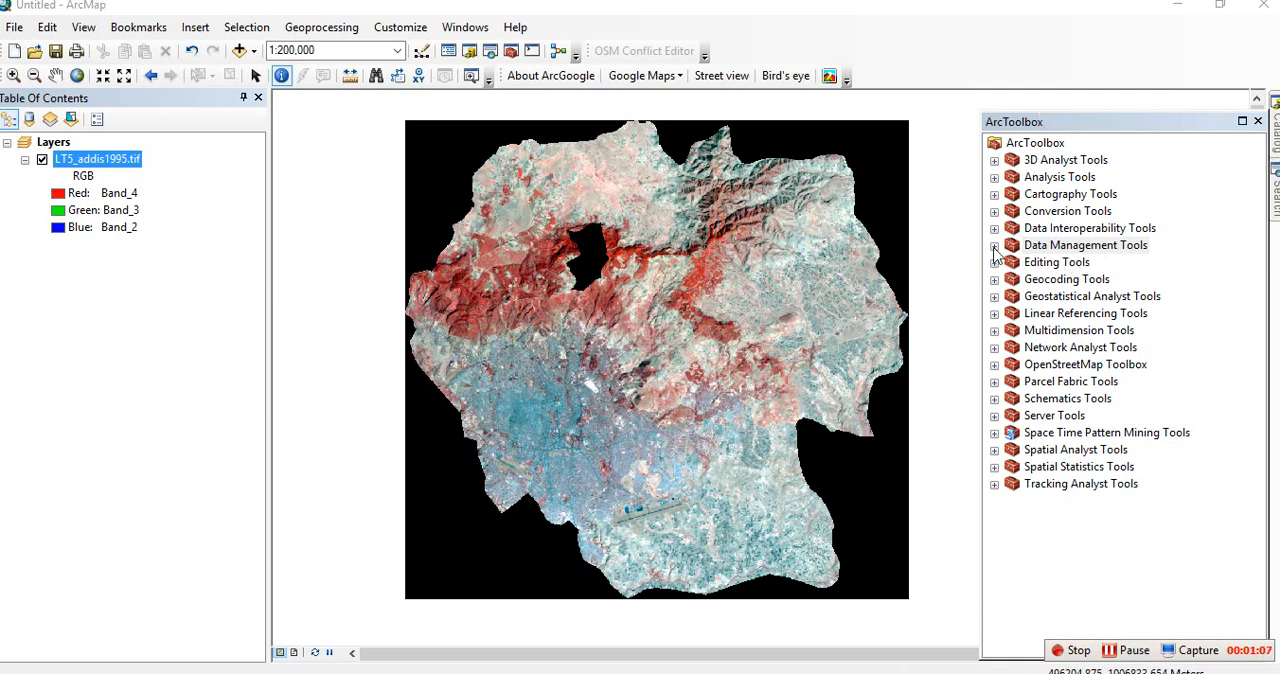
click(996, 244)
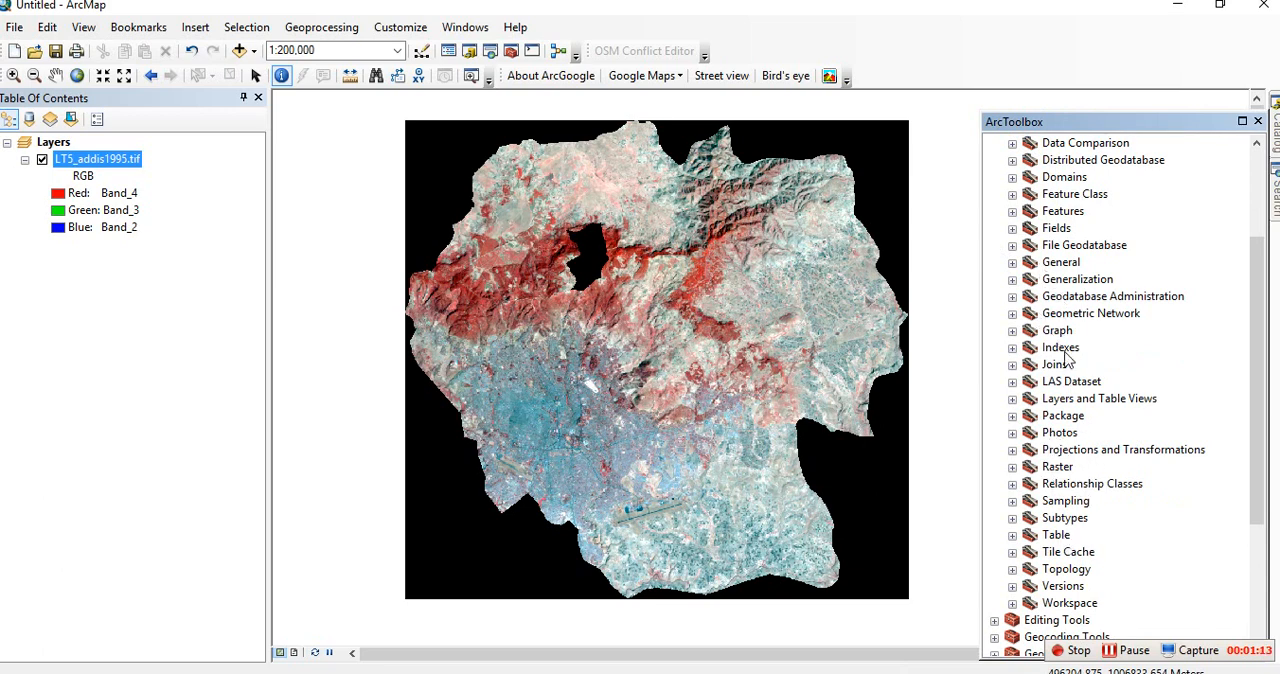
mouse_move(1044, 478)
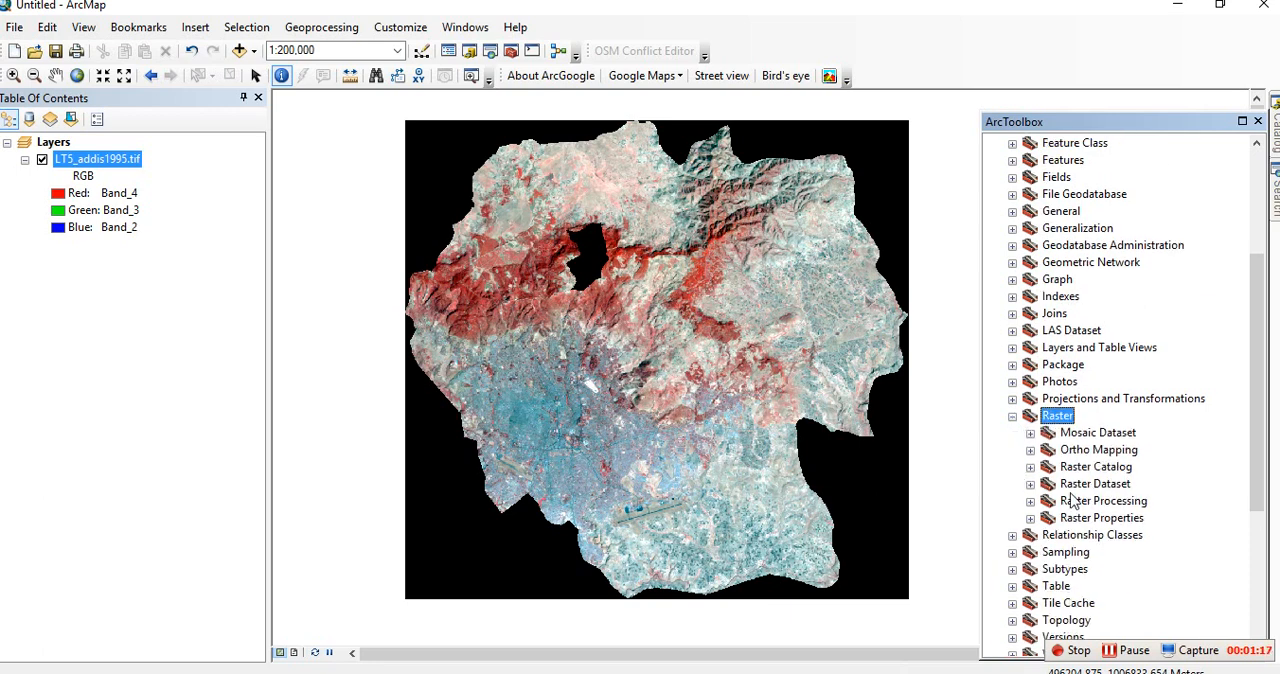
click(1094, 484)
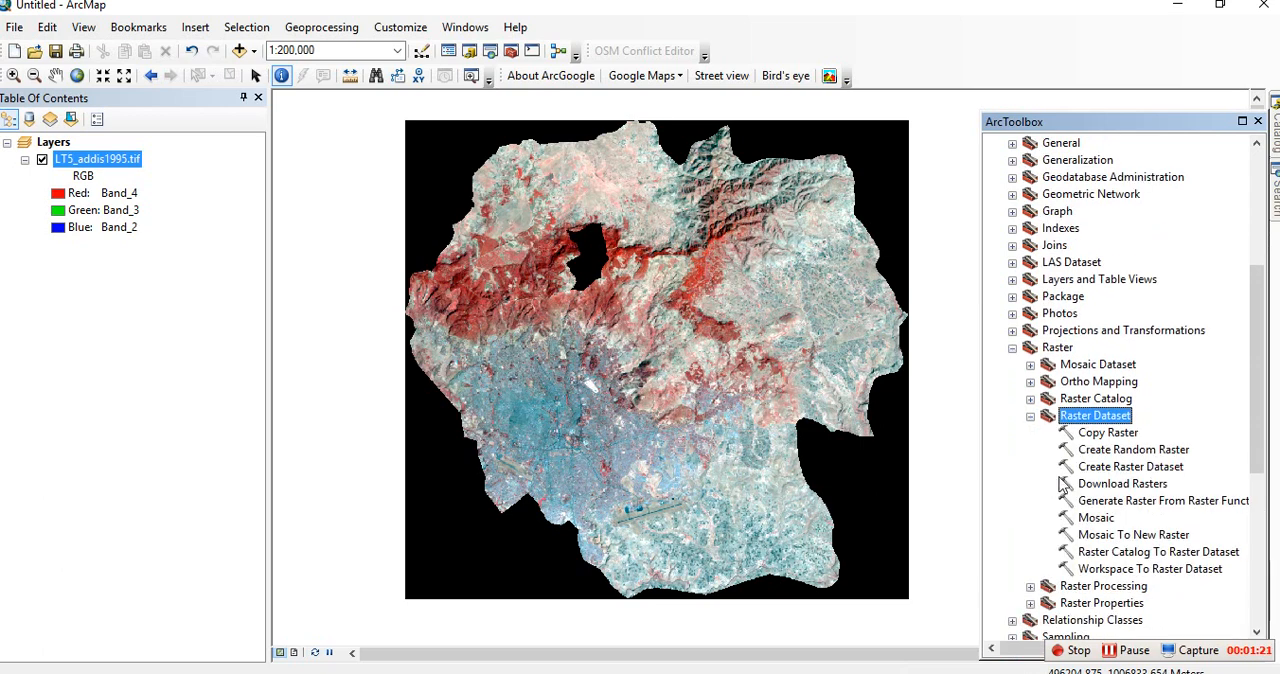
double_click(1108, 432)
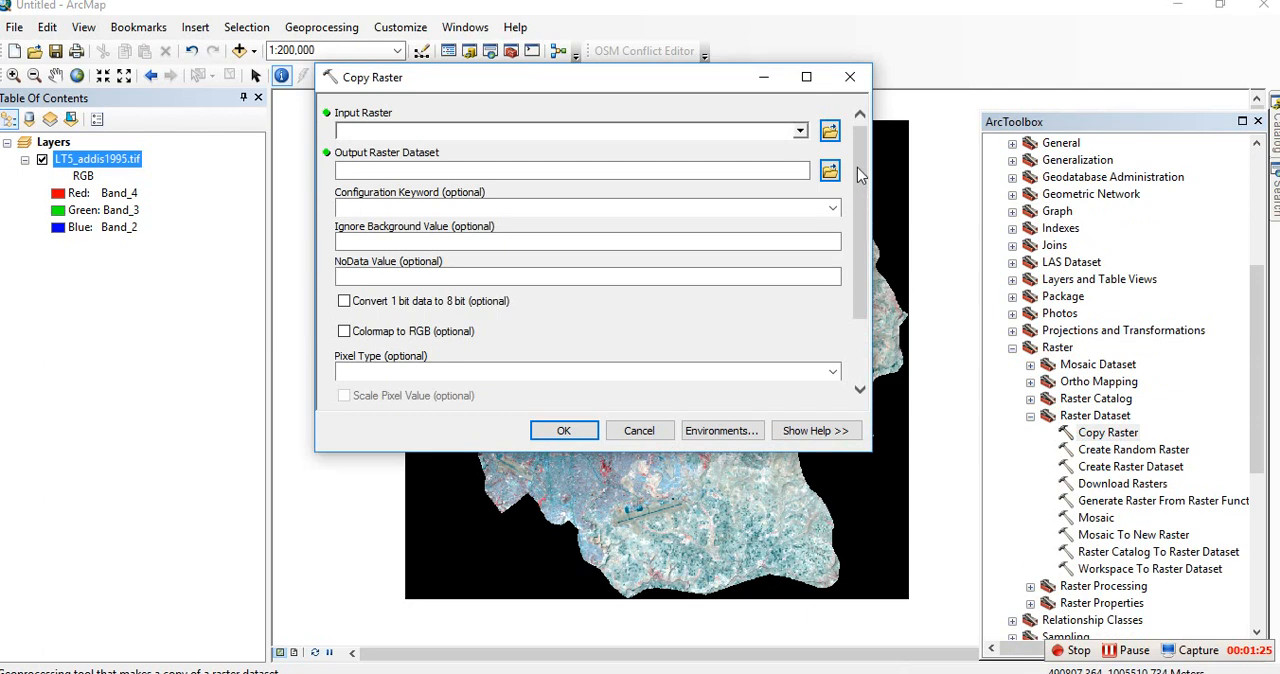
Choose LT5_addis1995.tif as the input raster, keeping the default output LT5_addis1995_CopyRaster4
click(798, 132)
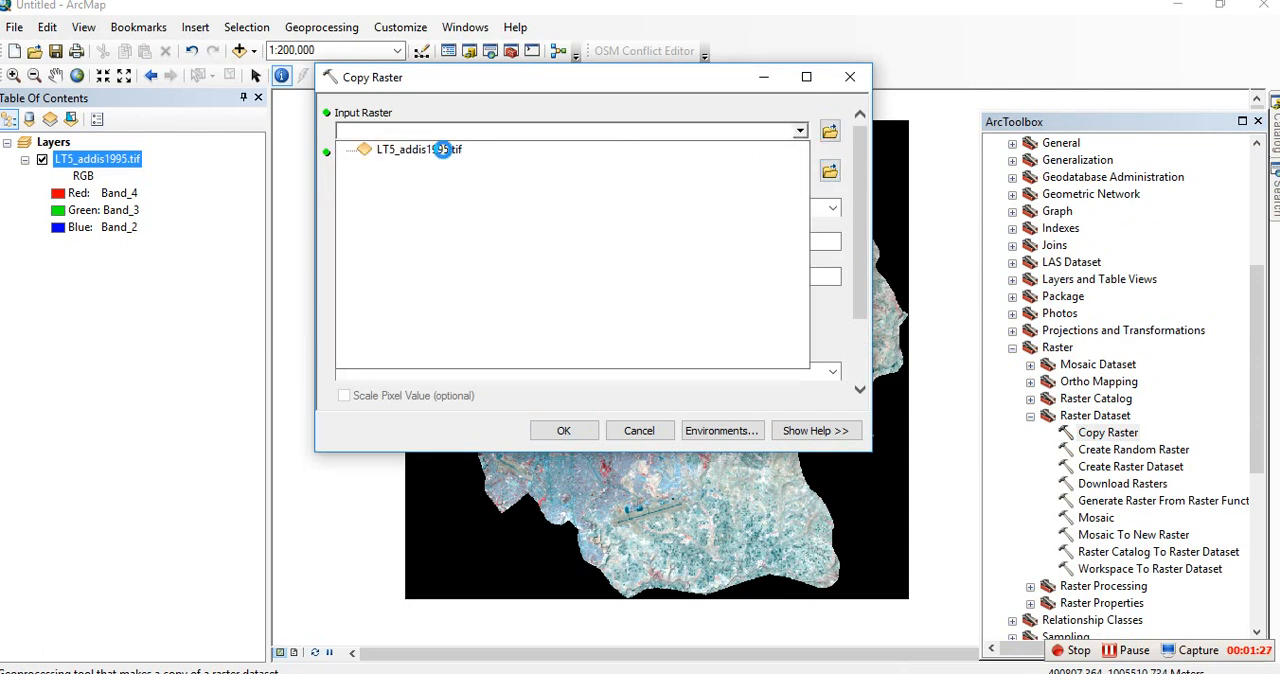
click(420, 148)
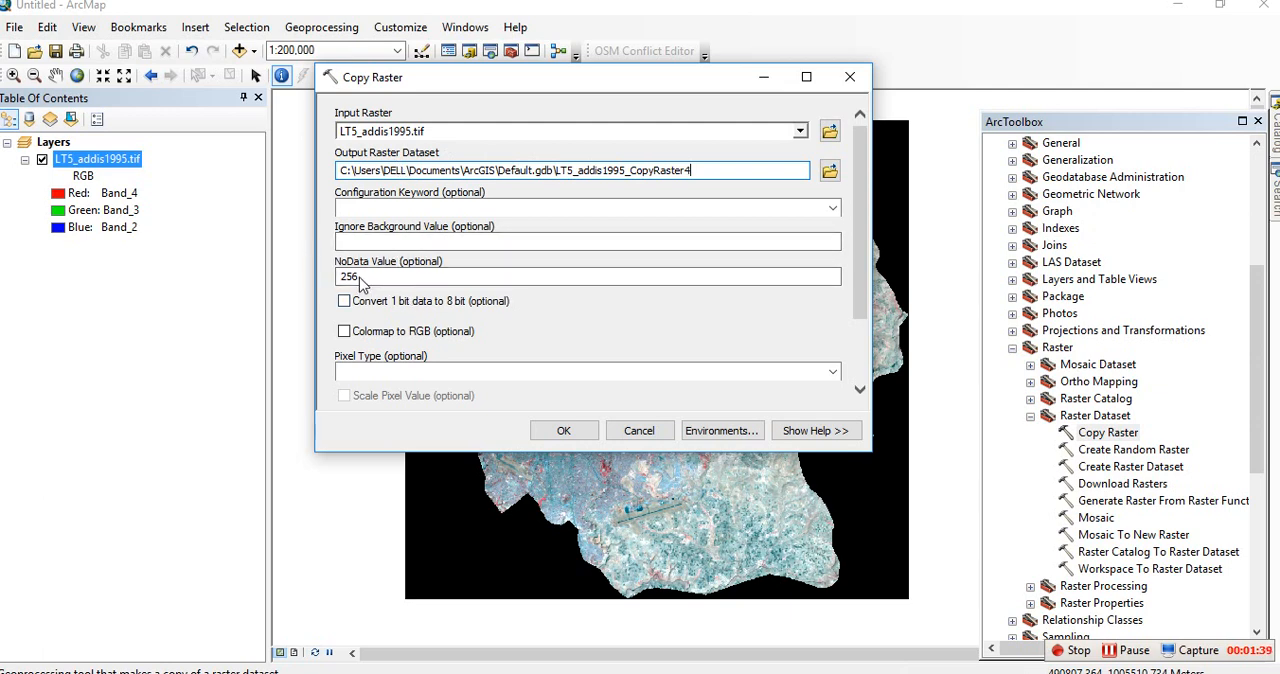
mouse_move(104, 164)
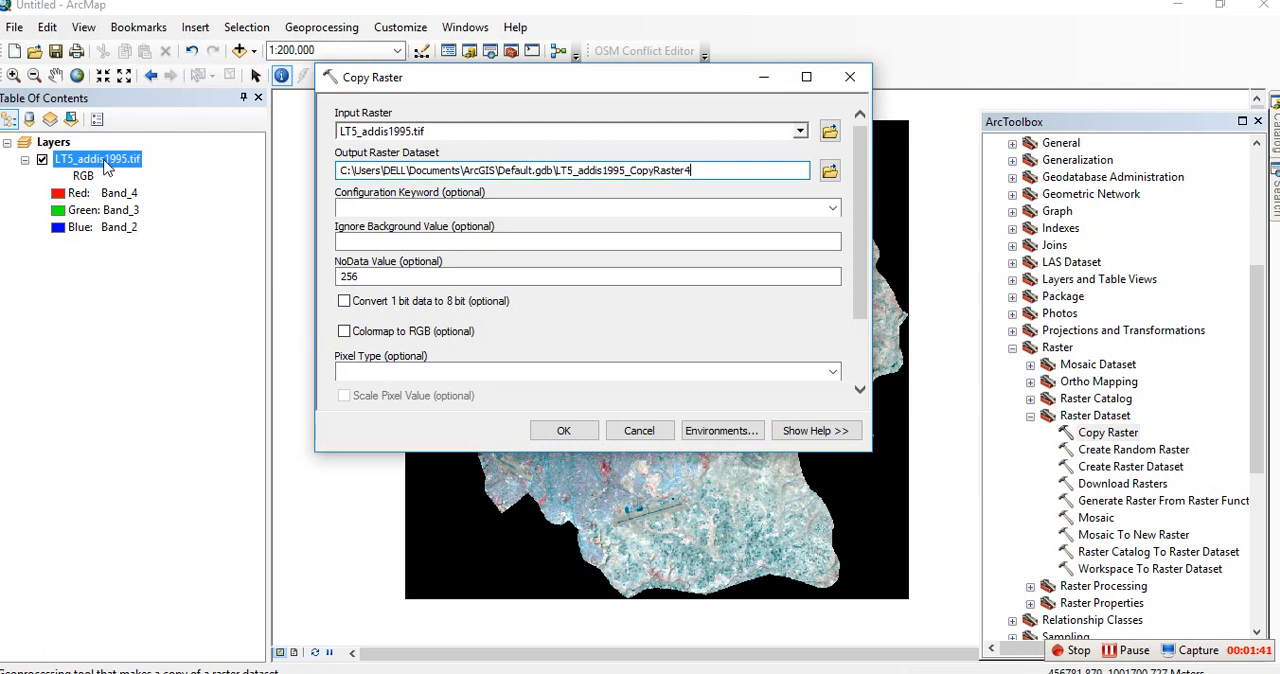
right_click(96, 160)
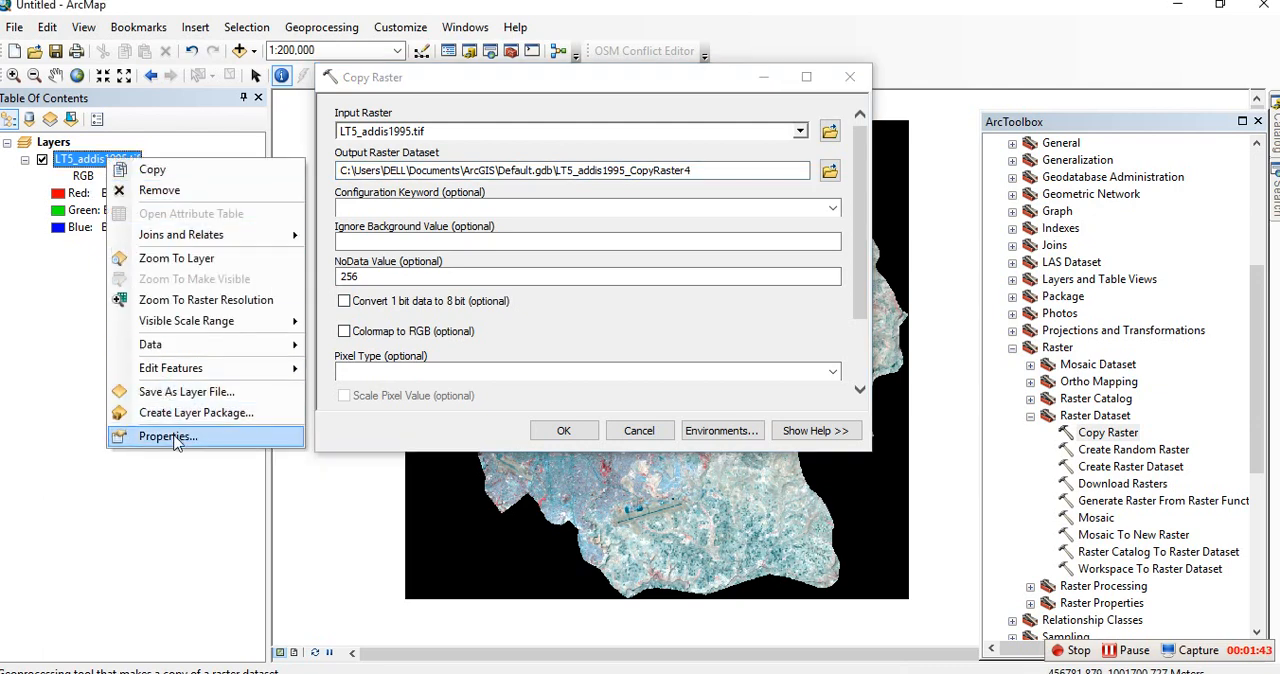
click(168, 436)
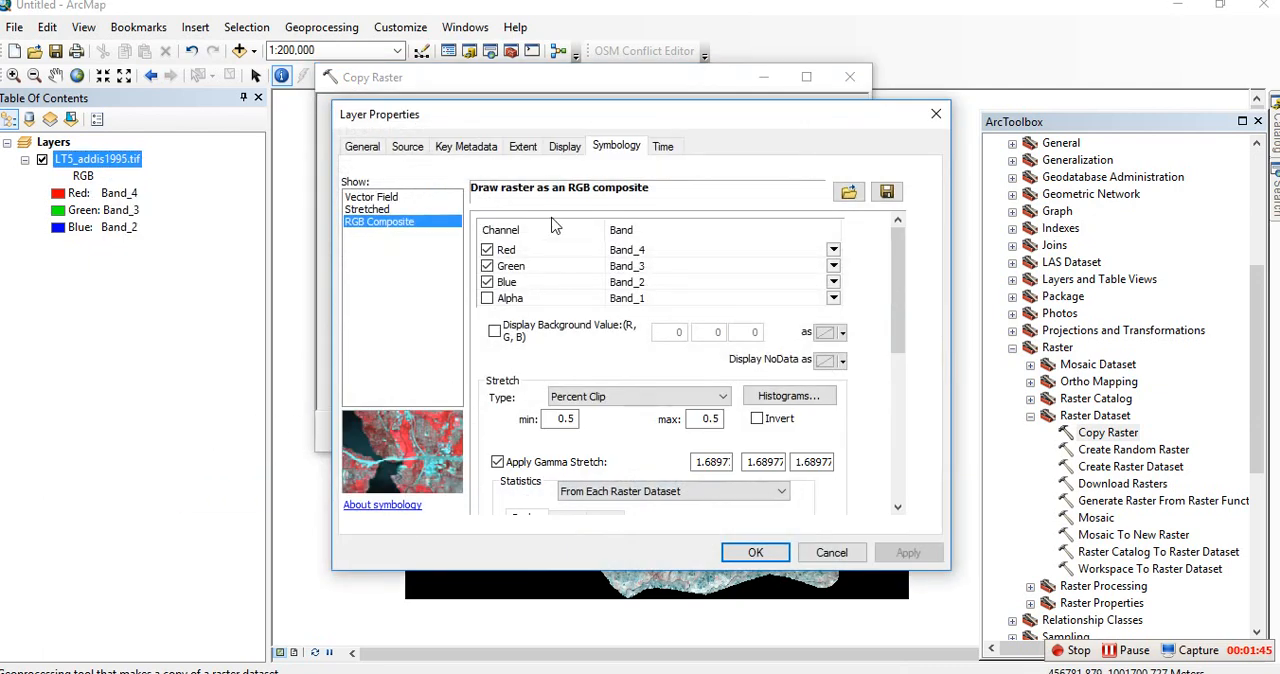
click(408, 146)
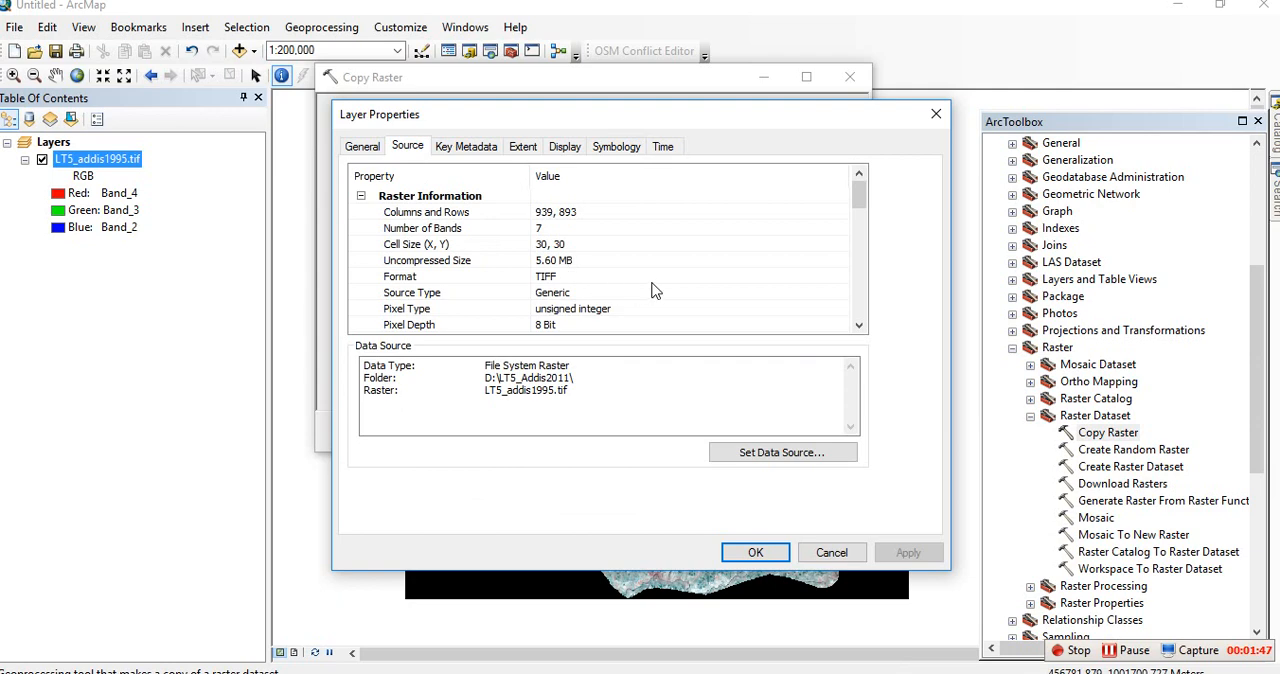
scroll(down, 3)
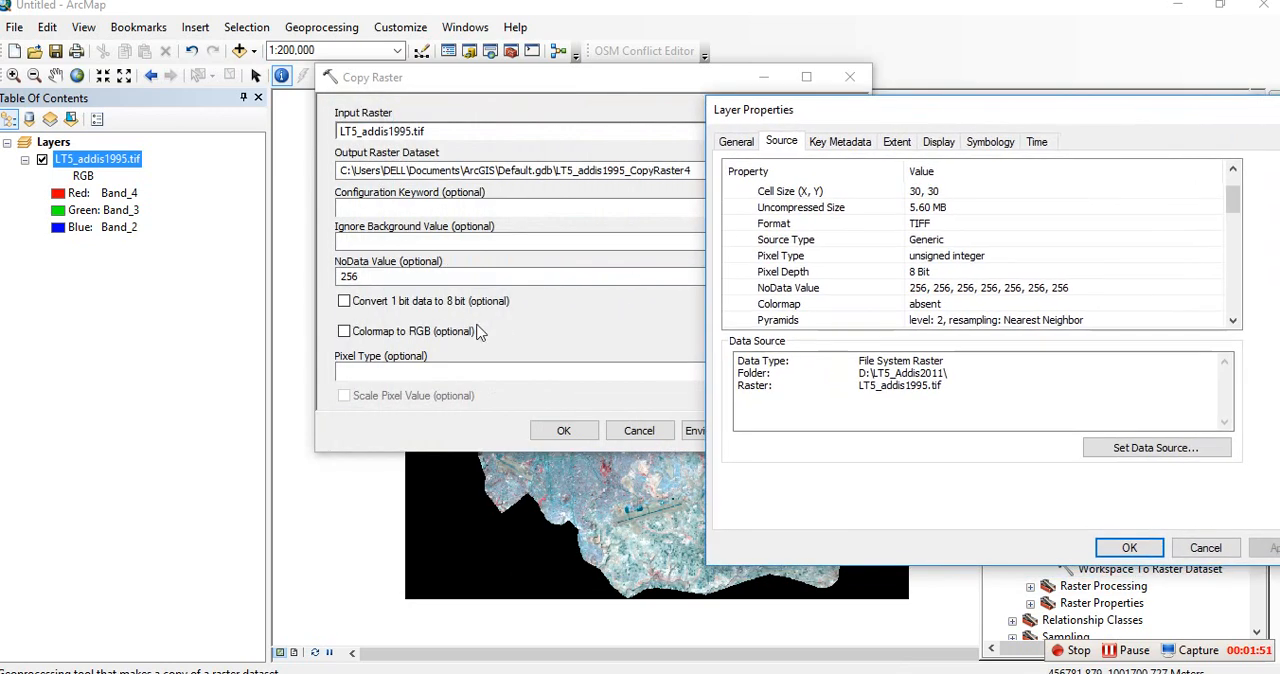
mouse_move(984, 264)
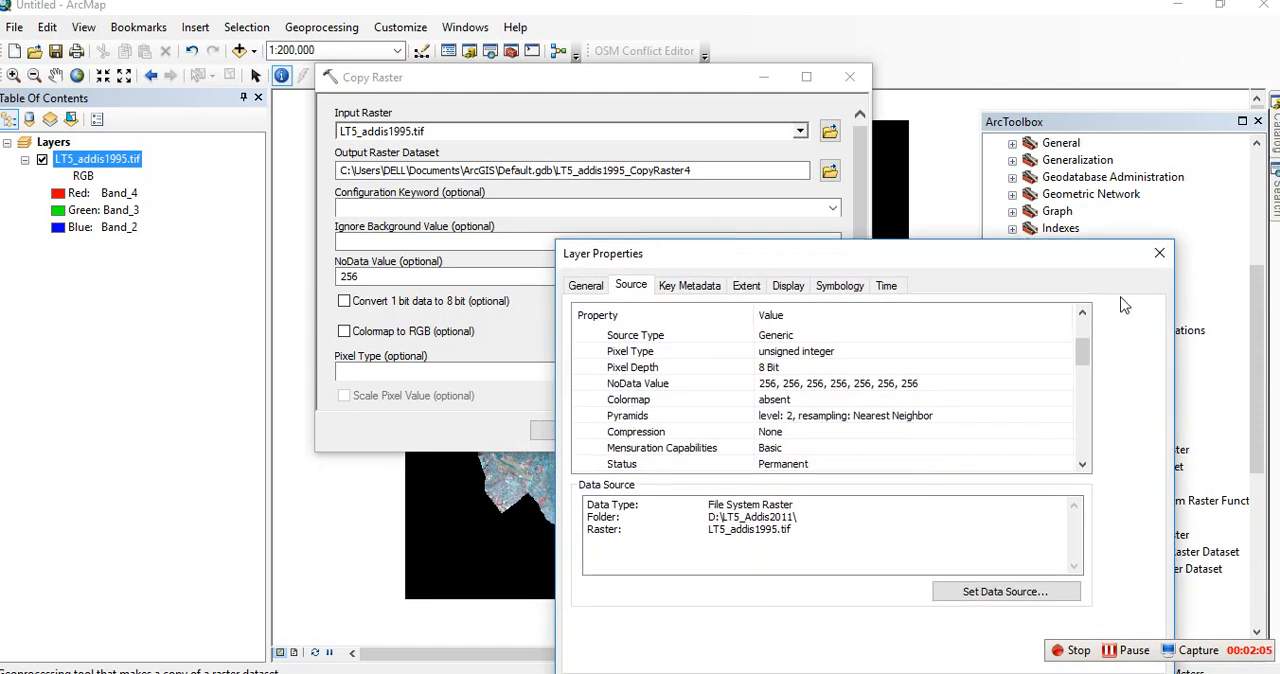
mouse_move(490, 520)
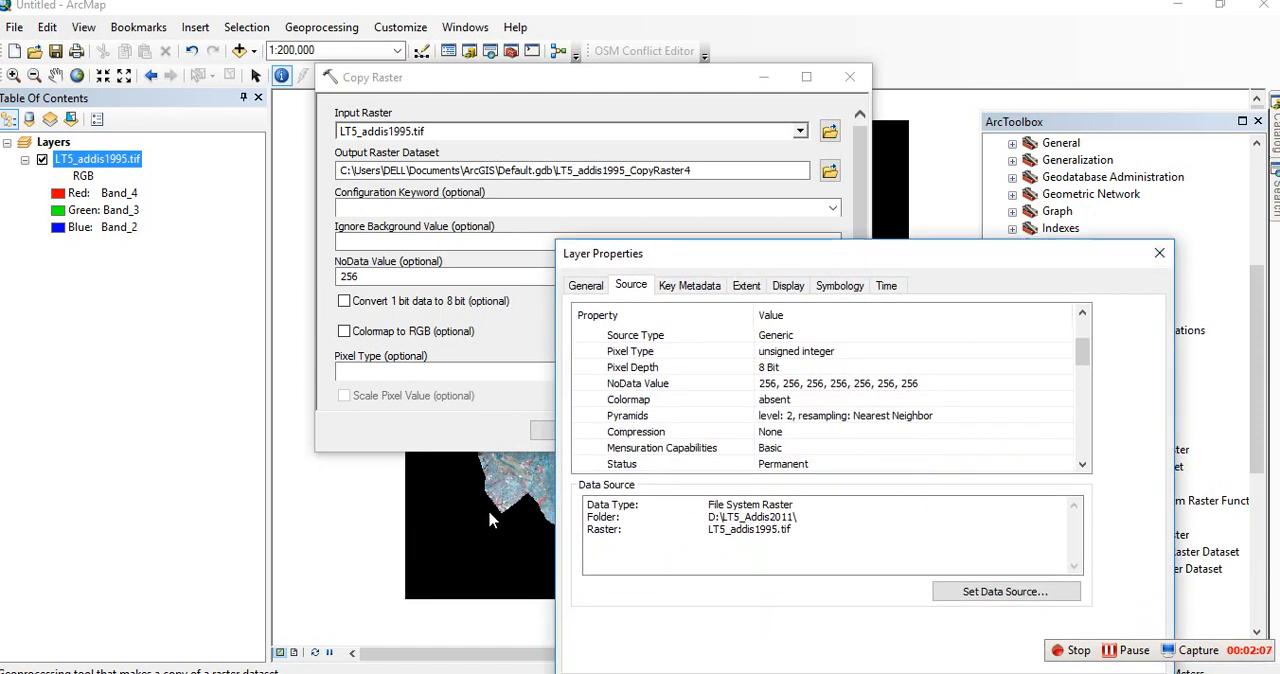
click(1160, 252)
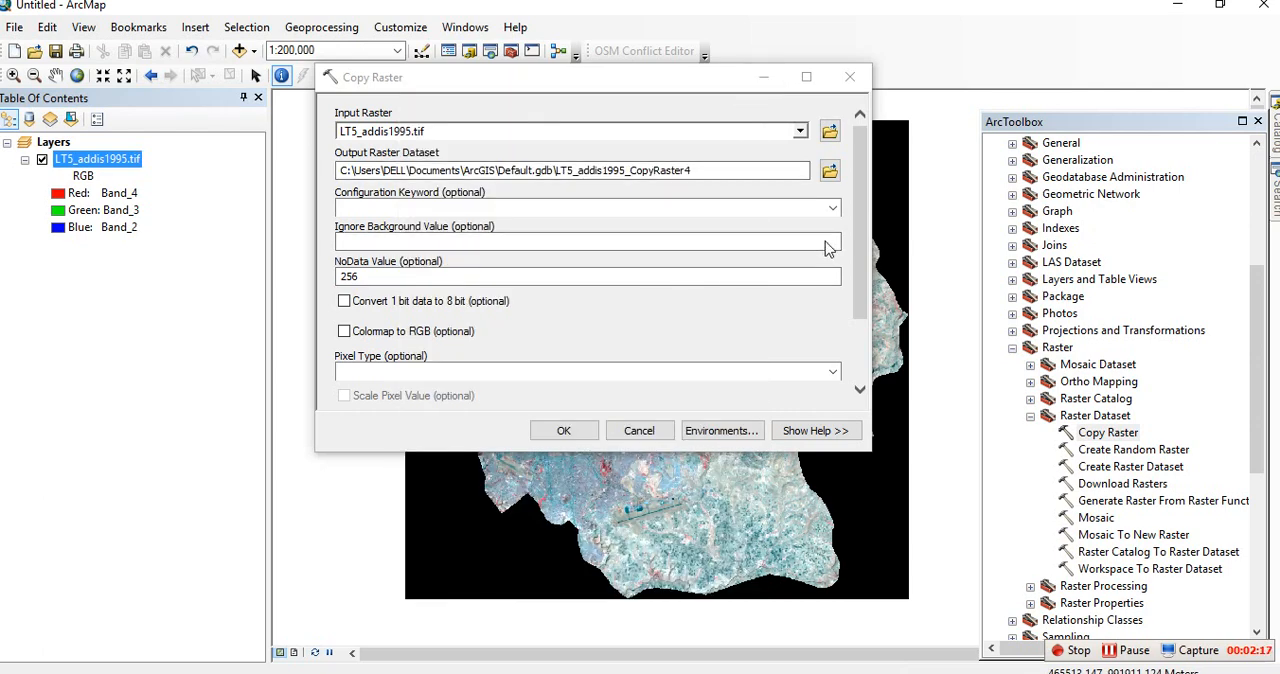
Enter 0 as ignored background and NoData value and choose 8_BIT_UNSIGNED pixel type
text(0)
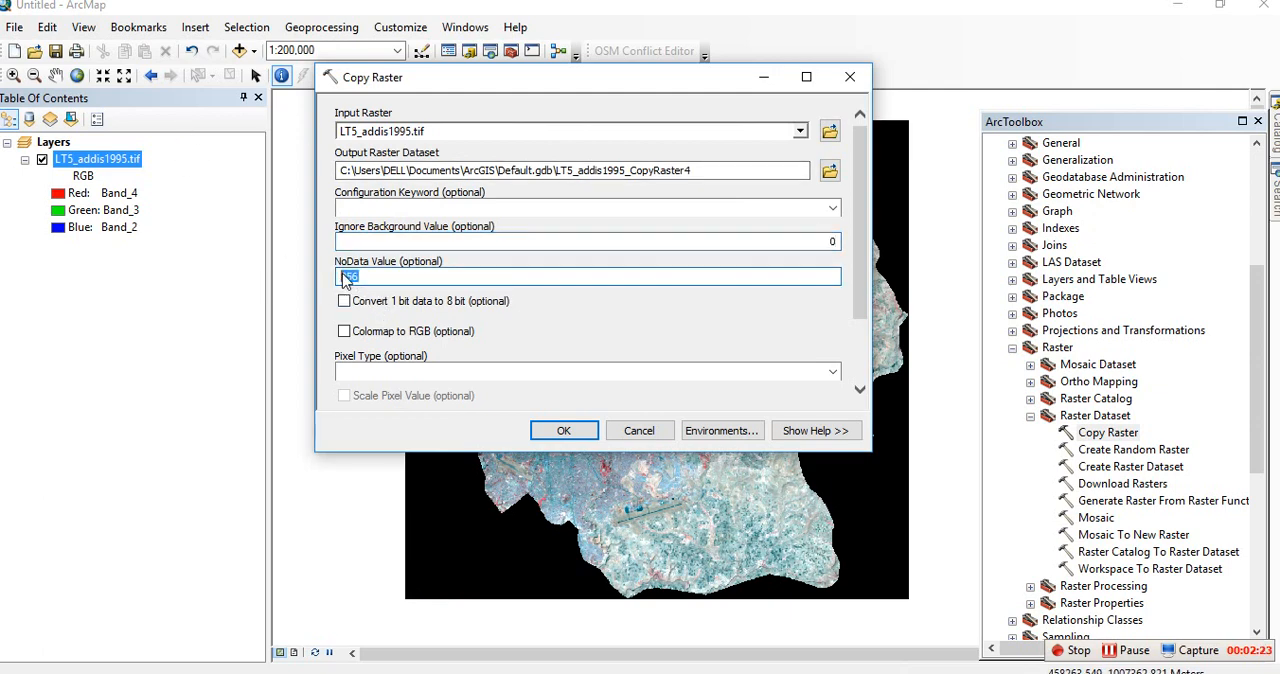
text(256)
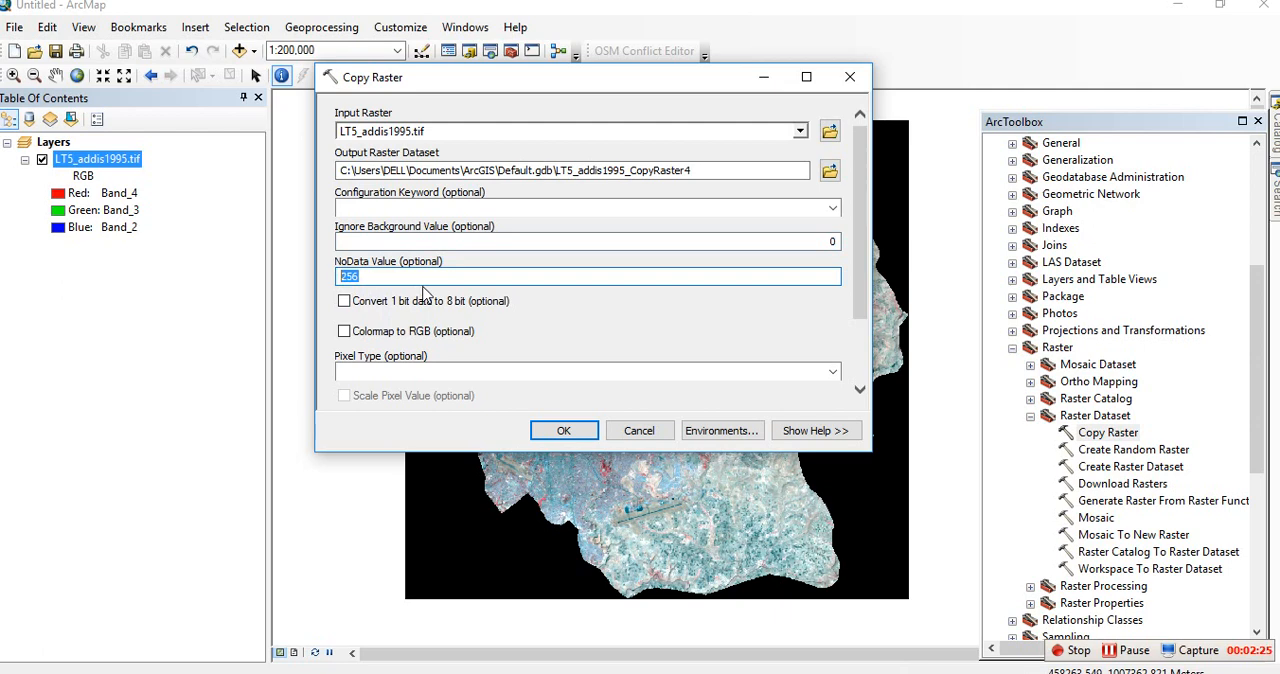
text(0)
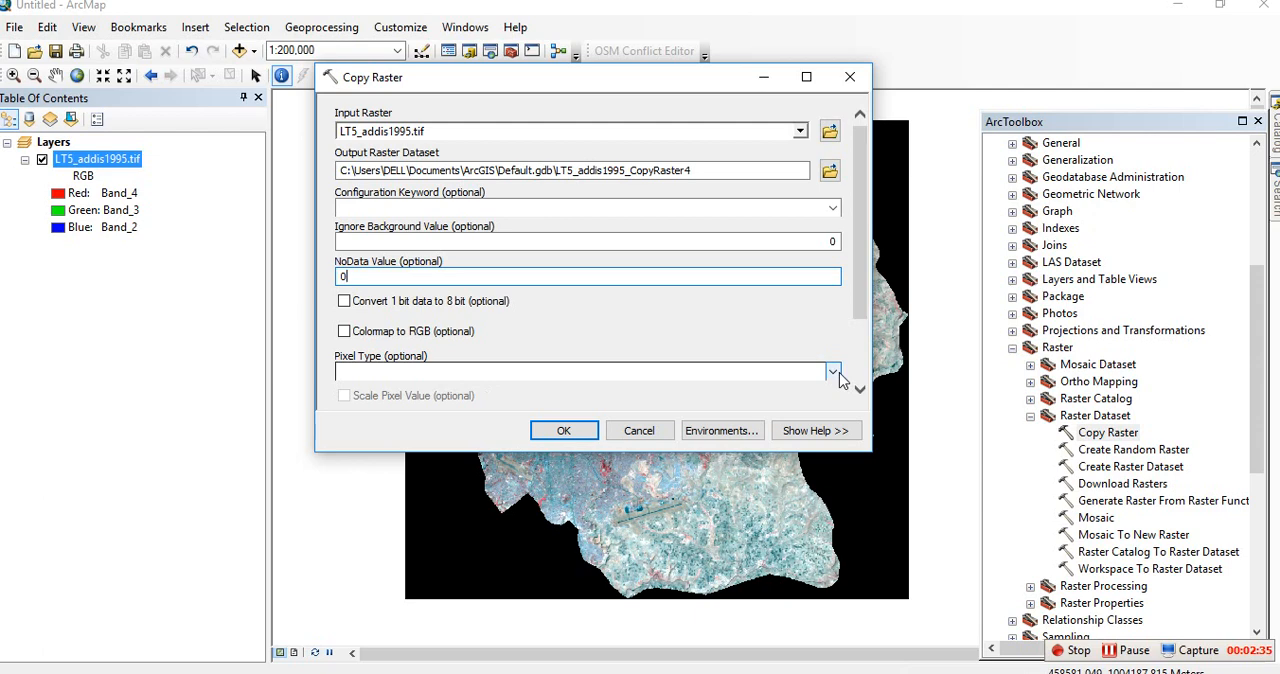
click(832, 372)
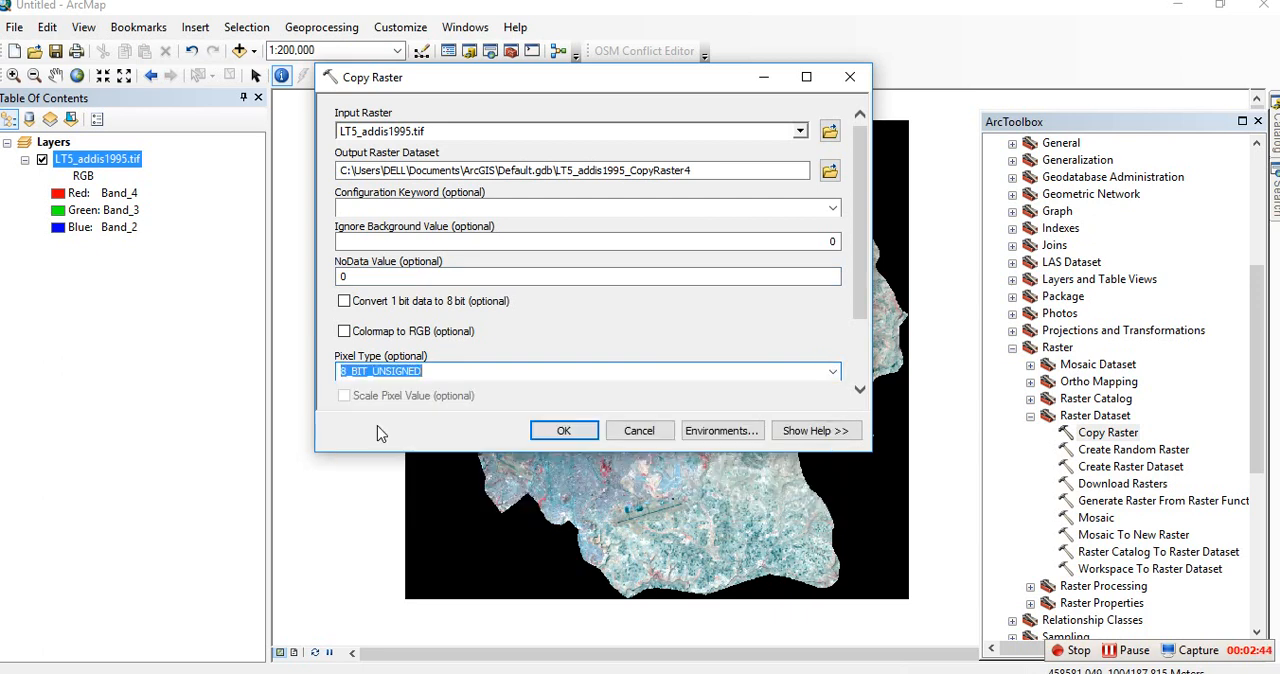
mouse_move(548, 336)
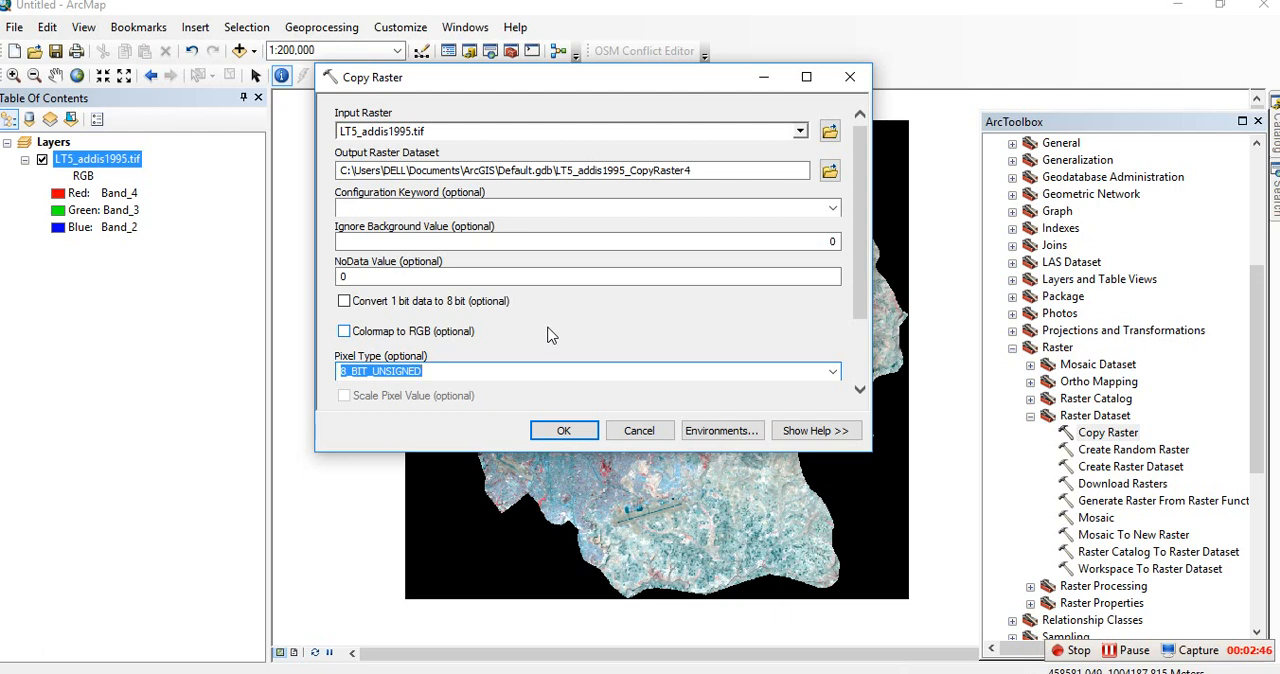
mouse_move(678, 314)
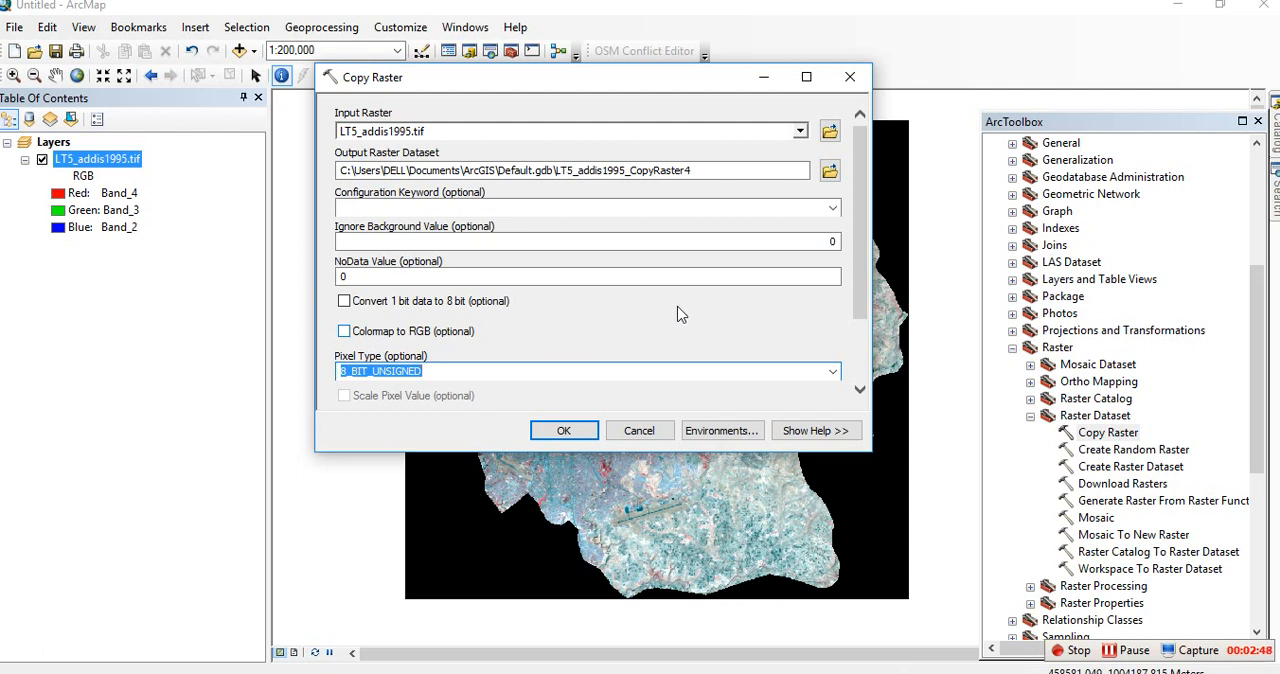
click(564, 430)
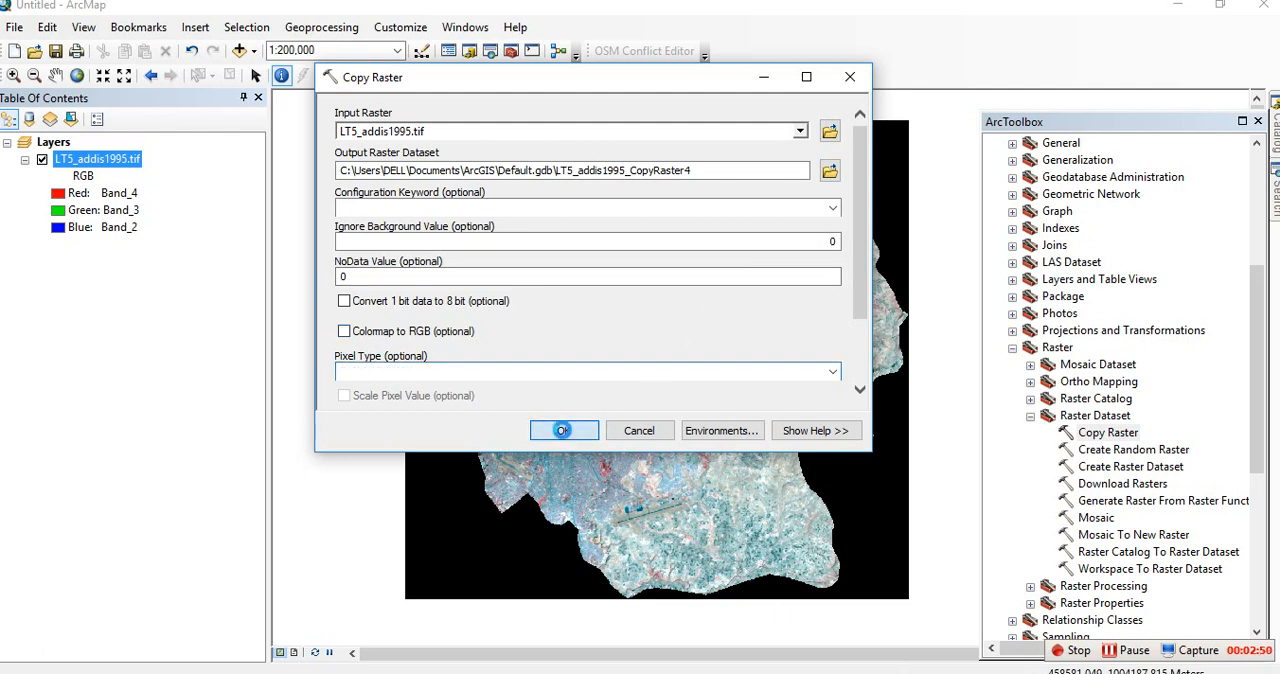
Run Copy Raster to create LT5_addis1995_CopyRaster4 without the black background
click(564, 430)
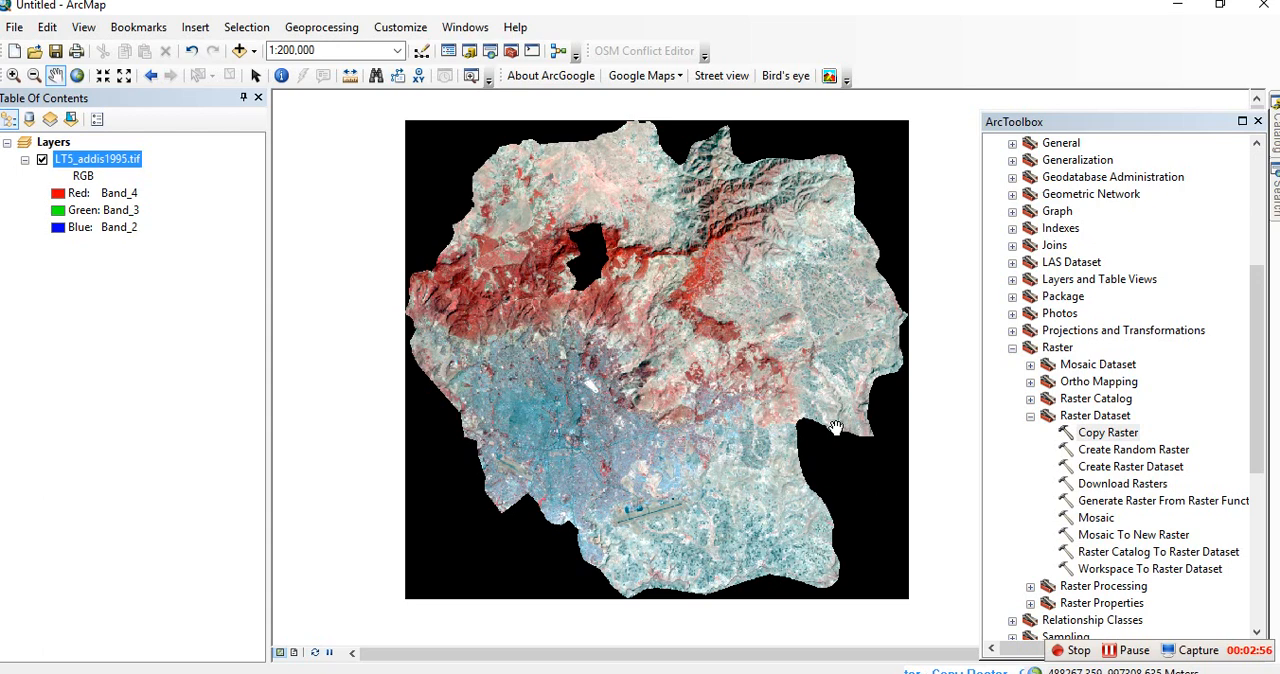
mouse_move(724, 390)
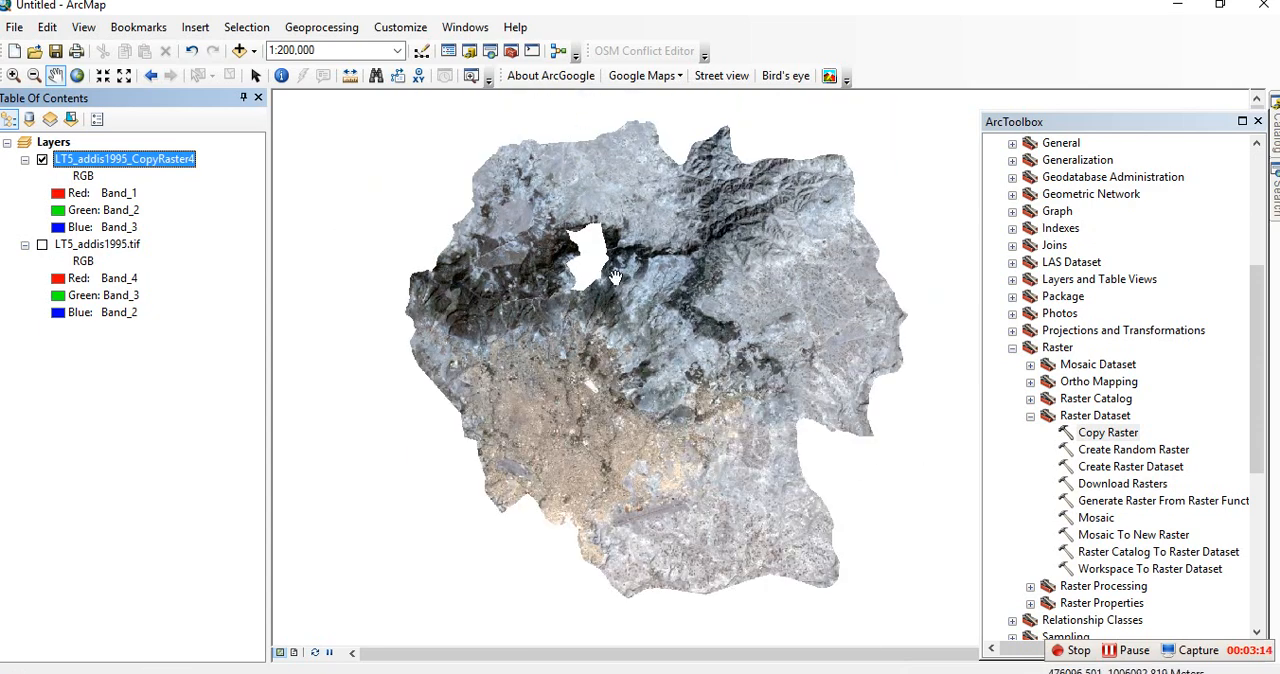
mouse_move(644, 332)
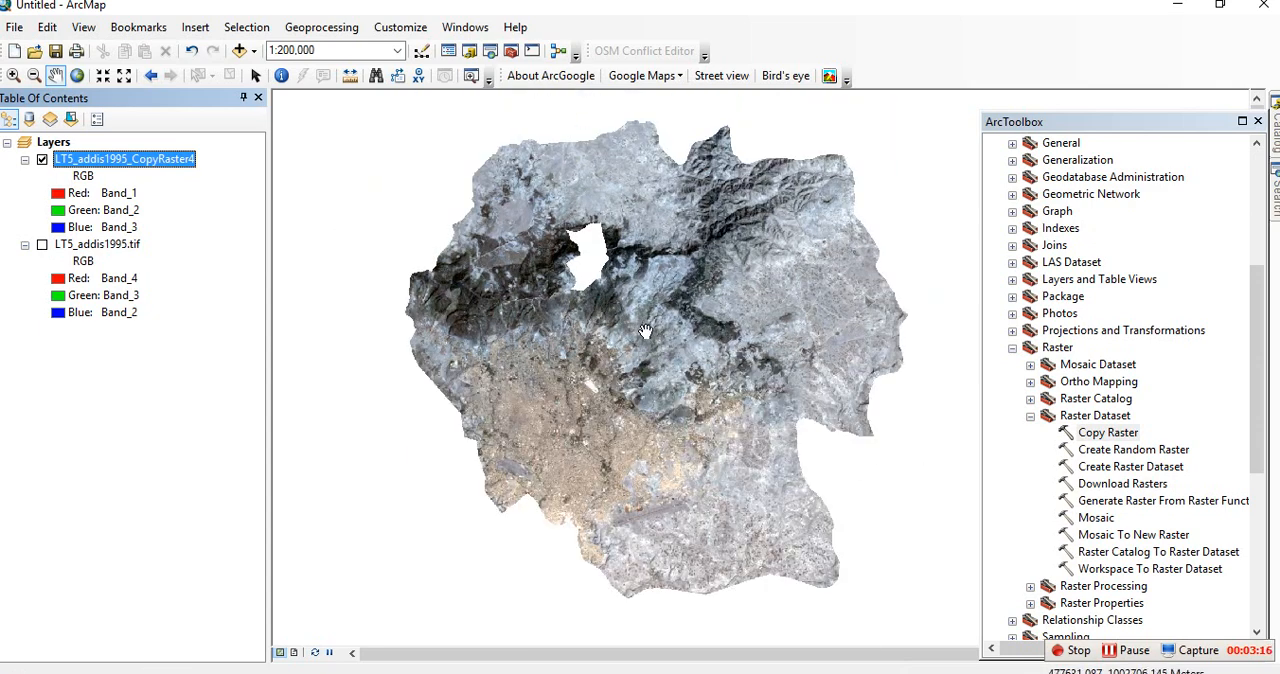